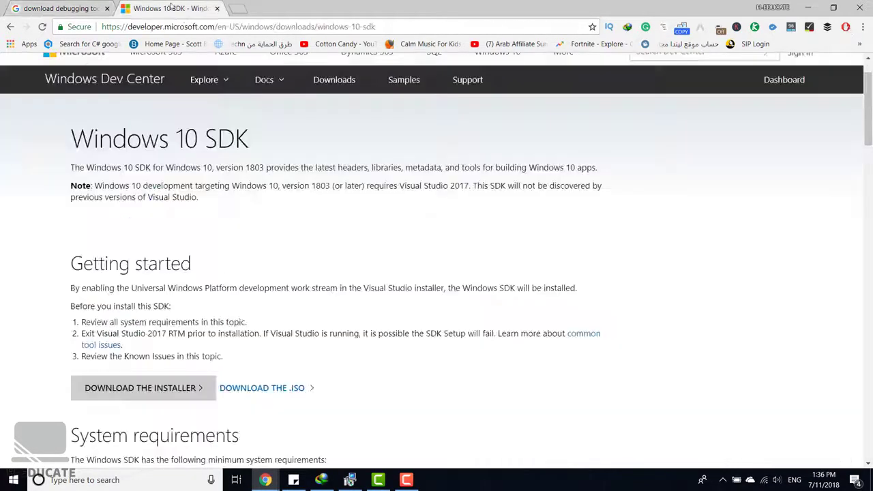
- Keep the default SDK install location, decline anonymous usage data, and accept the licence
scroll(down, 3)
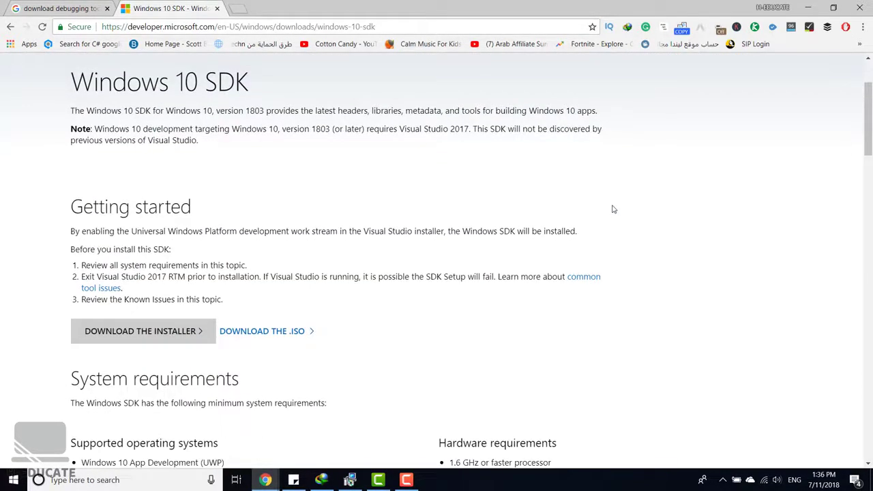
scroll(down, 3)
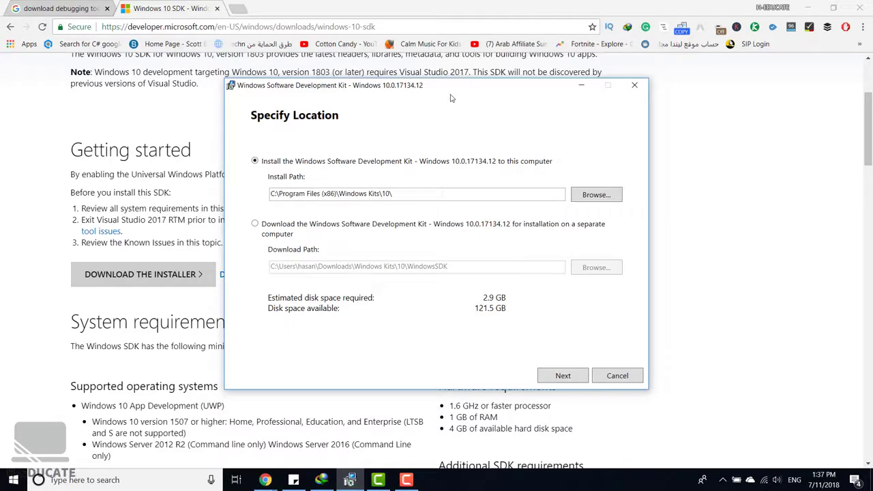
mouse_move(271, 187)
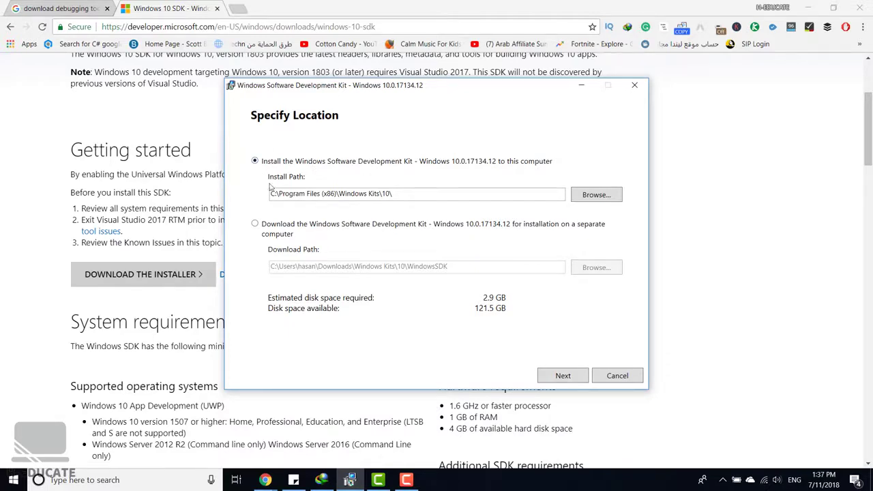
click(562, 376)
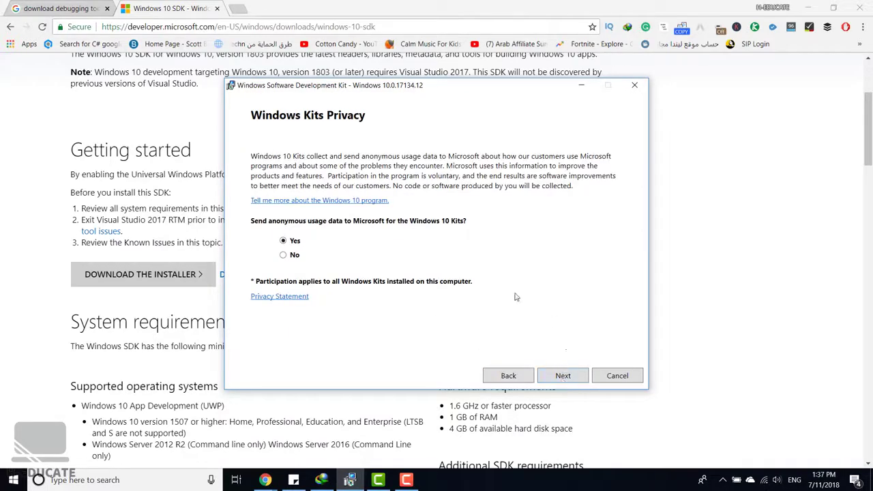
click(283, 255)
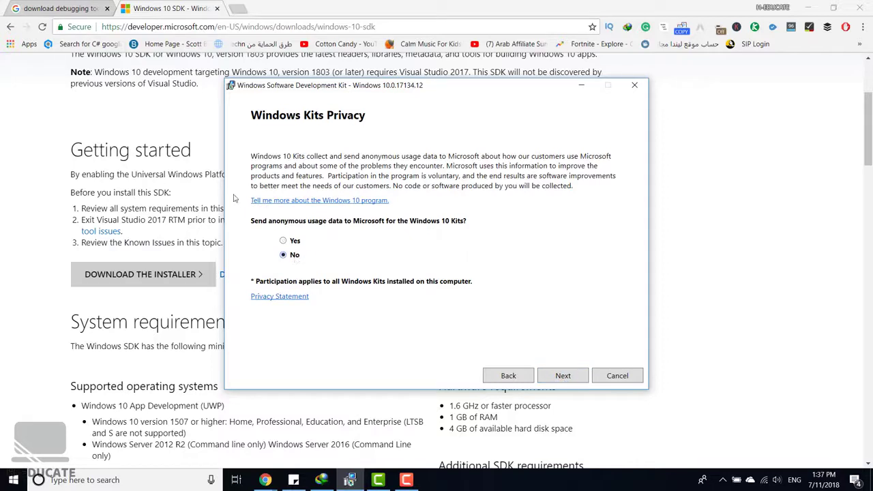
click(563, 375)
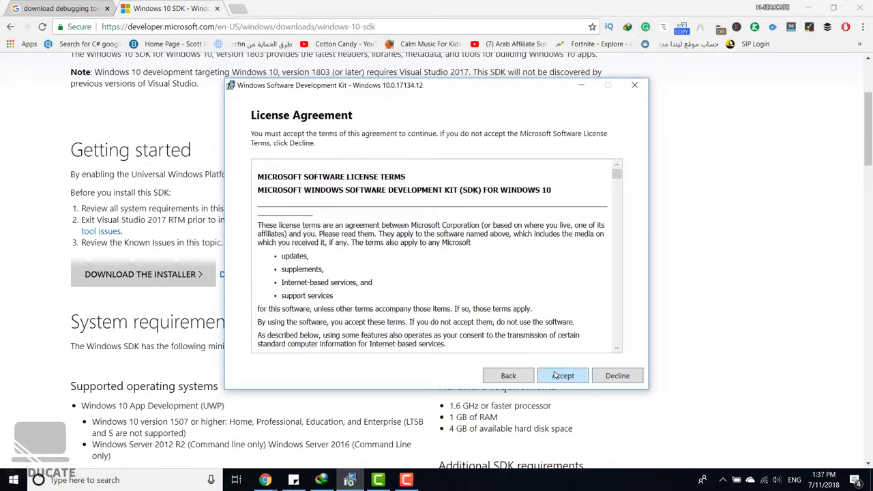
click(563, 376)
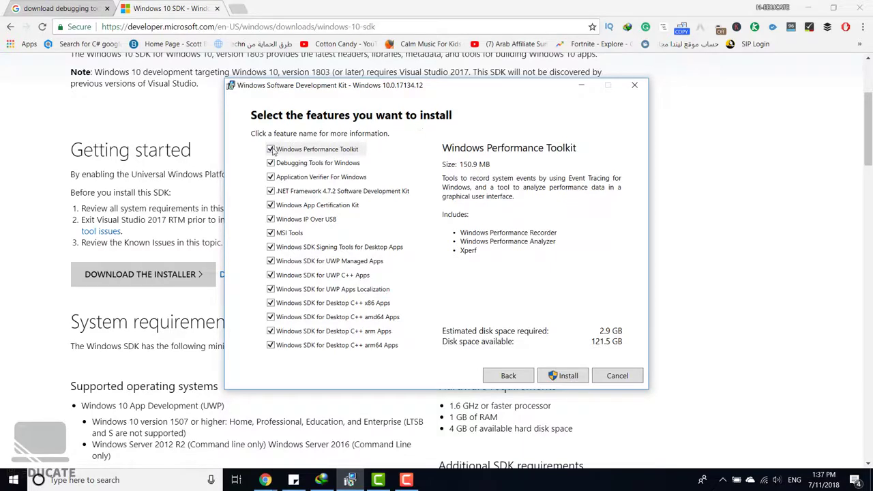
- Deselect Windows Performance Toolkit, MSI Tools and Application Verifier, then start installing Debugging Tools
click(271, 149)
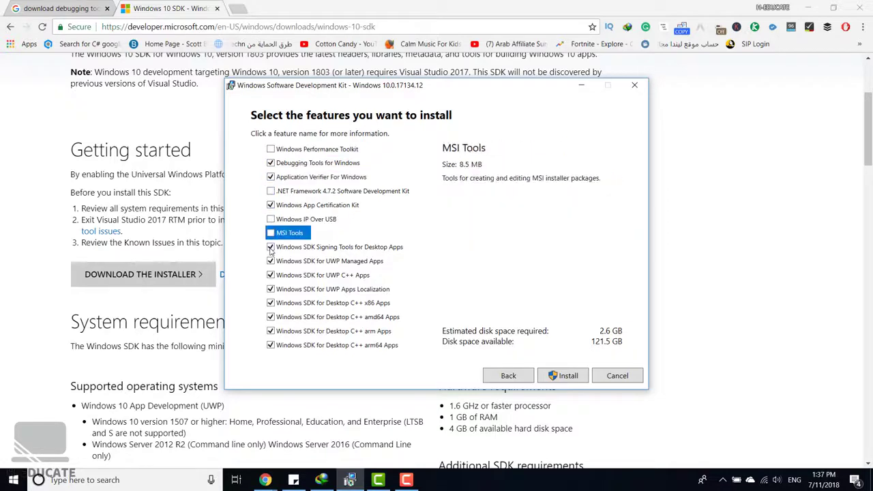
click(321, 177)
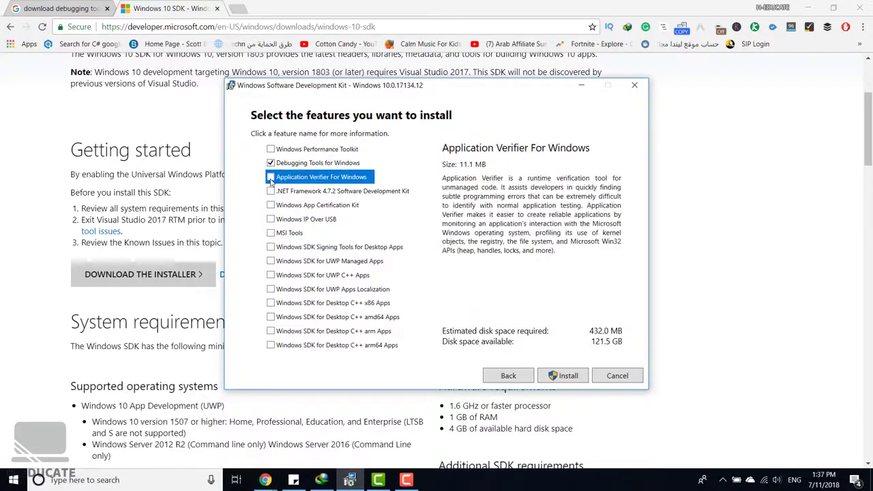
click(318, 162)
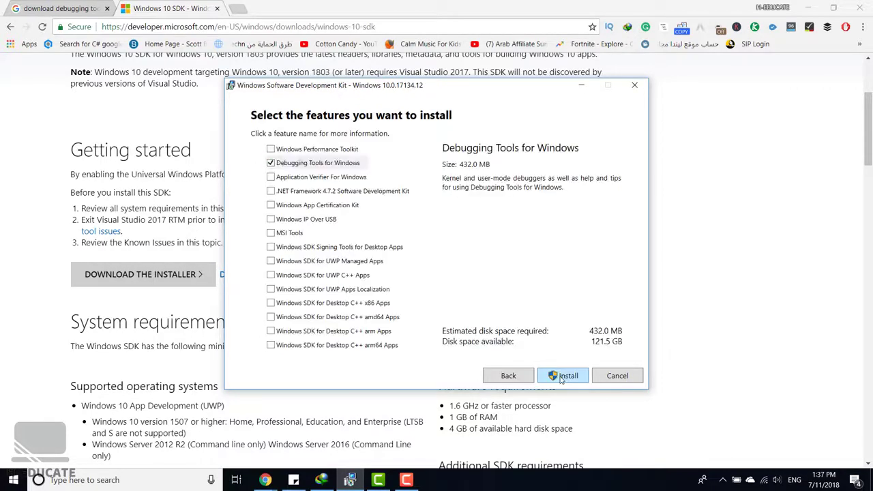
click(562, 376)
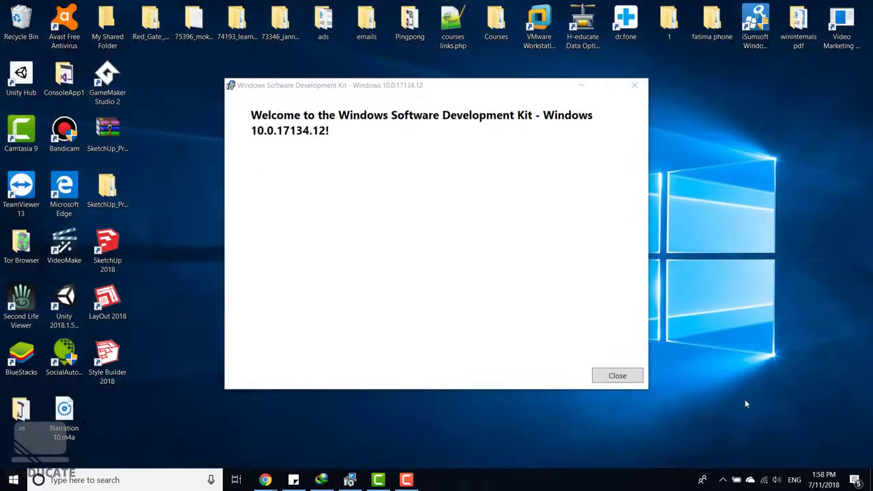
mouse_move(550, 373)
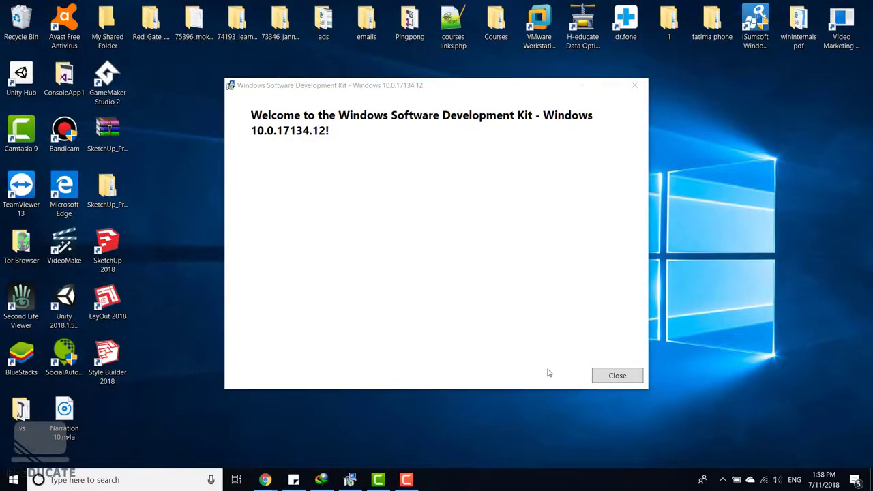
- Close the finished SDK installer and search Start for 'iis'
click(616, 376)
text(windbg)
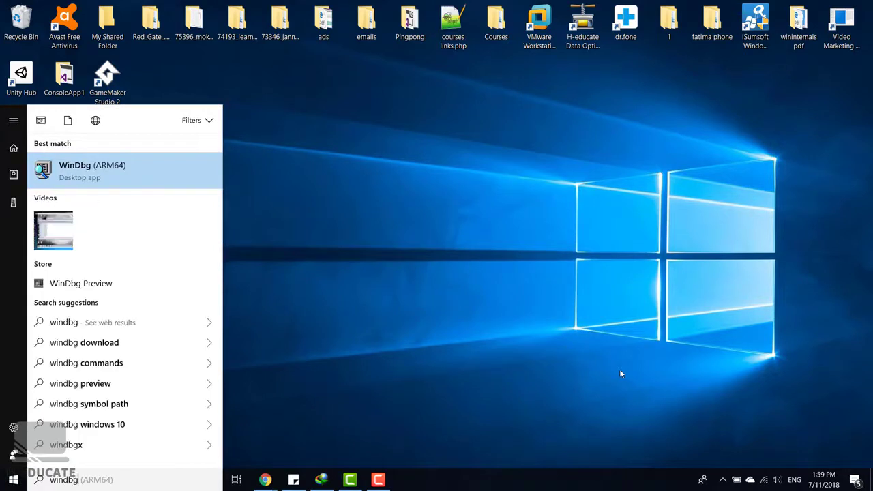
mouse_move(141, 189)
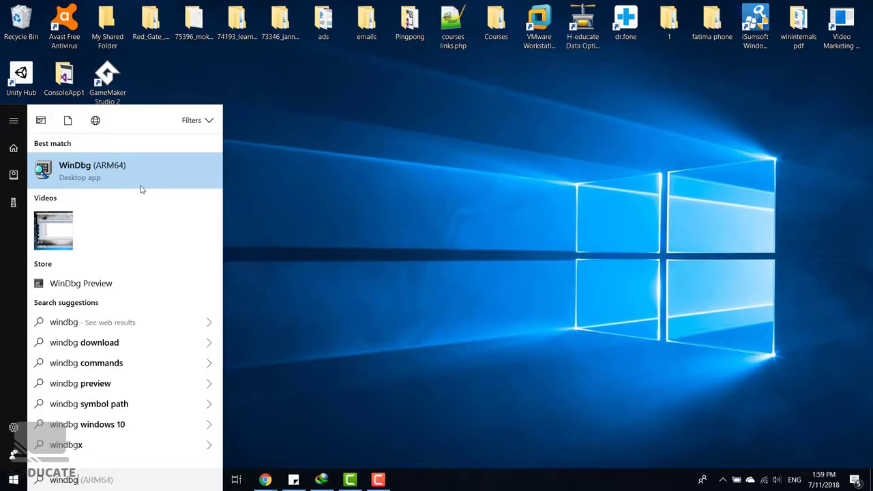
text(iis)
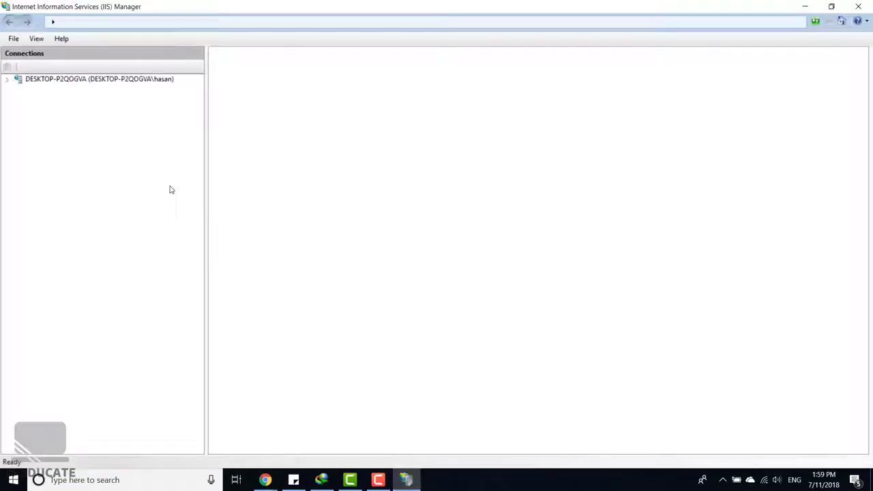
- Expand the DESKTOP-P2QOGVA server node in IIS Manager's Connections pane
click(99, 78)
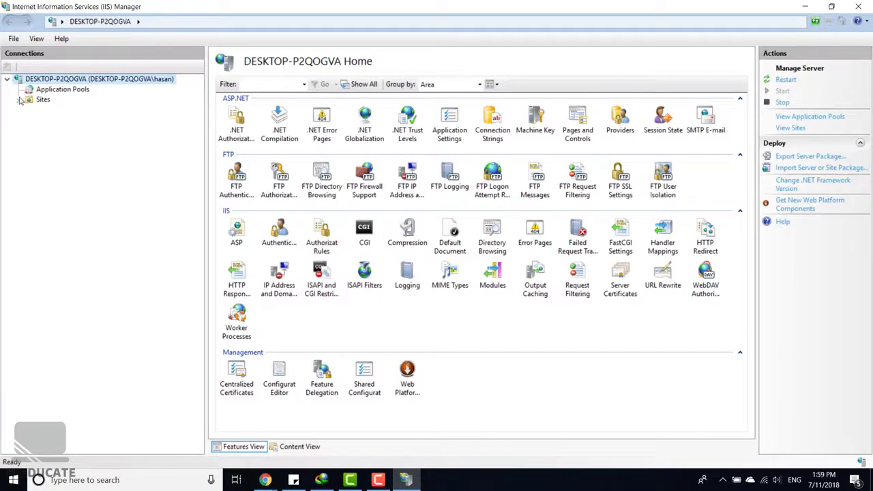
click(21, 99)
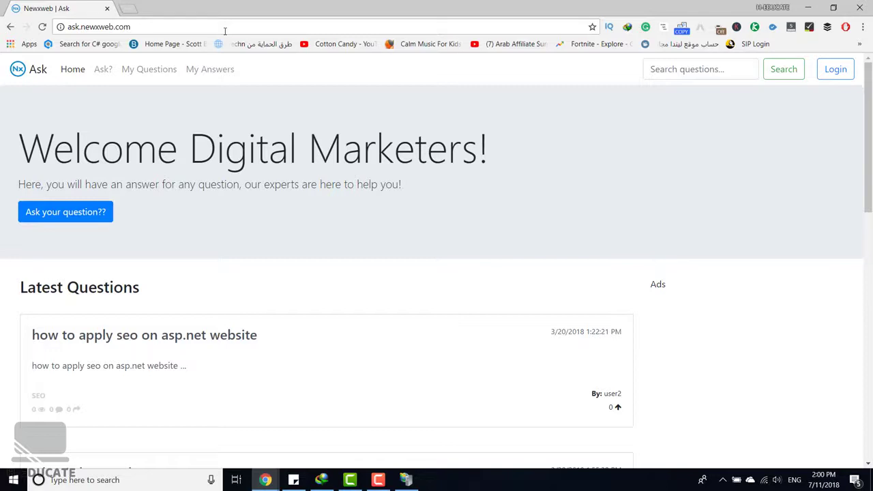
- Launch Task Manager from the taskbar's context menu
right_click(481, 479)
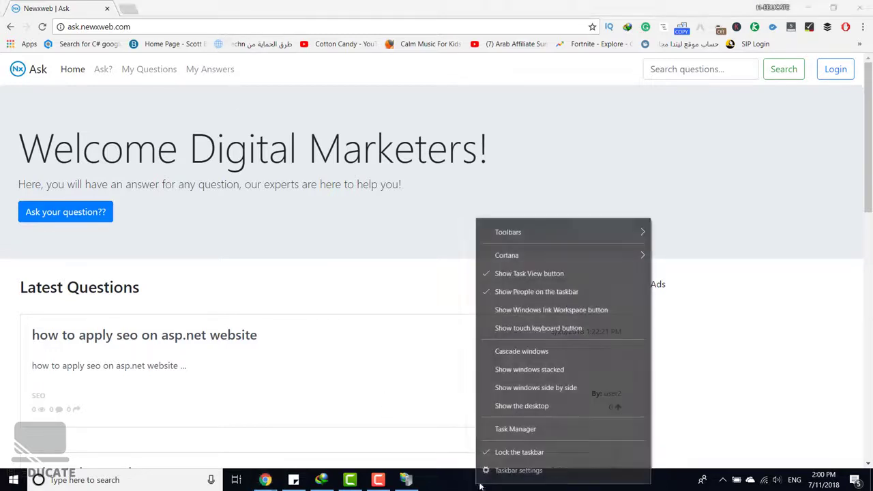
click(516, 428)
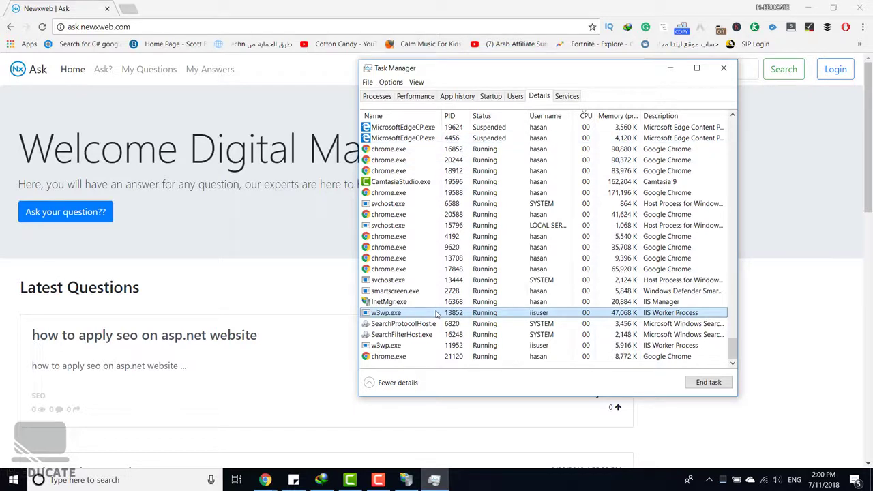
- Create a dump file of the w3wp.exe IIS worker process
right_click(388, 313)
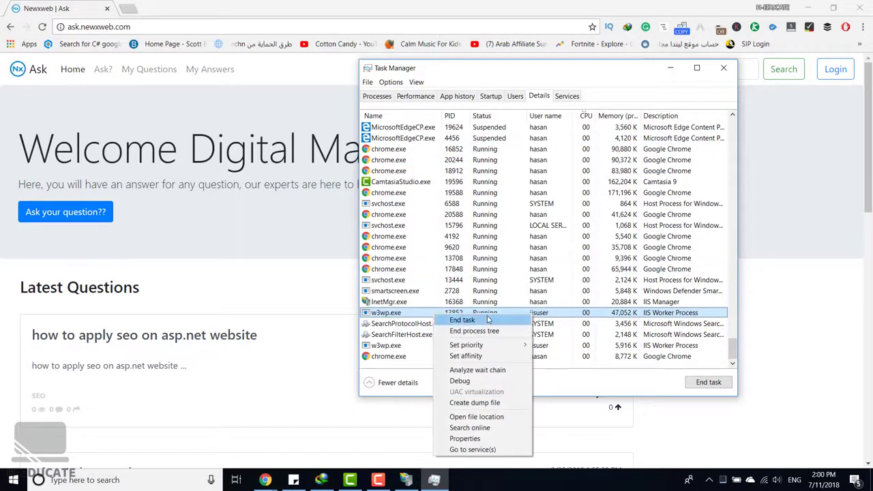
mouse_move(475, 402)
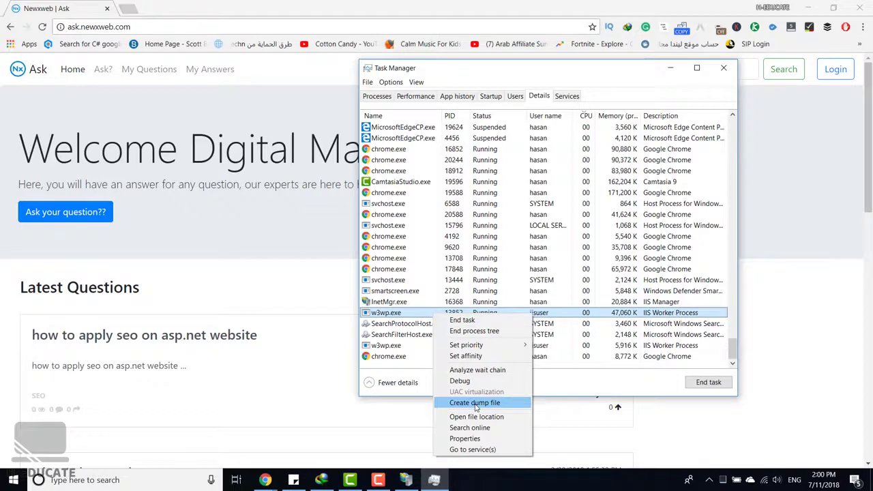
click(474, 403)
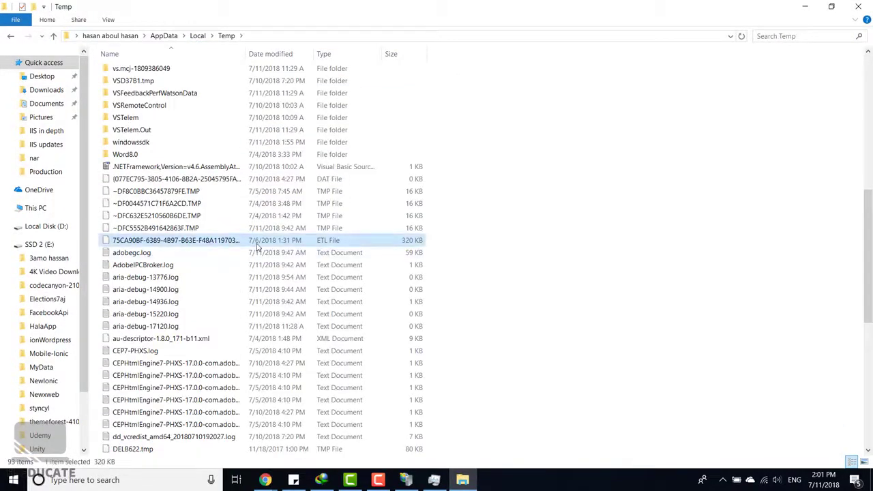
scroll(down, 3)
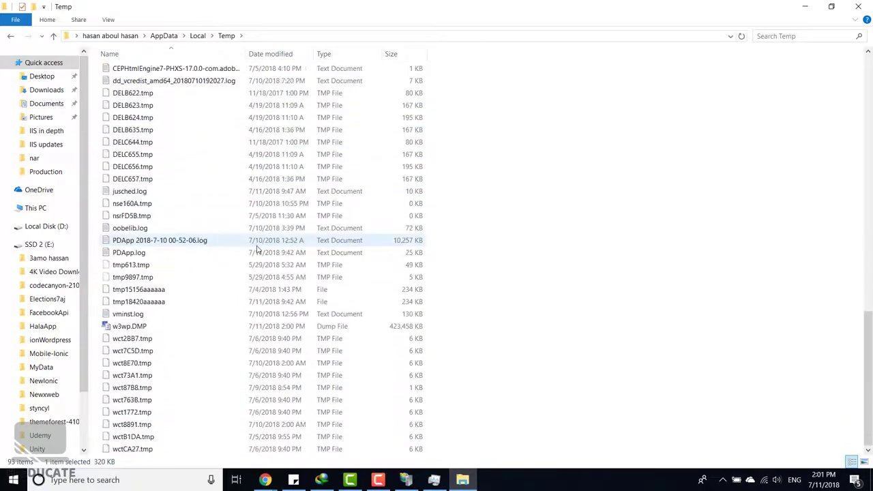
click(129, 327)
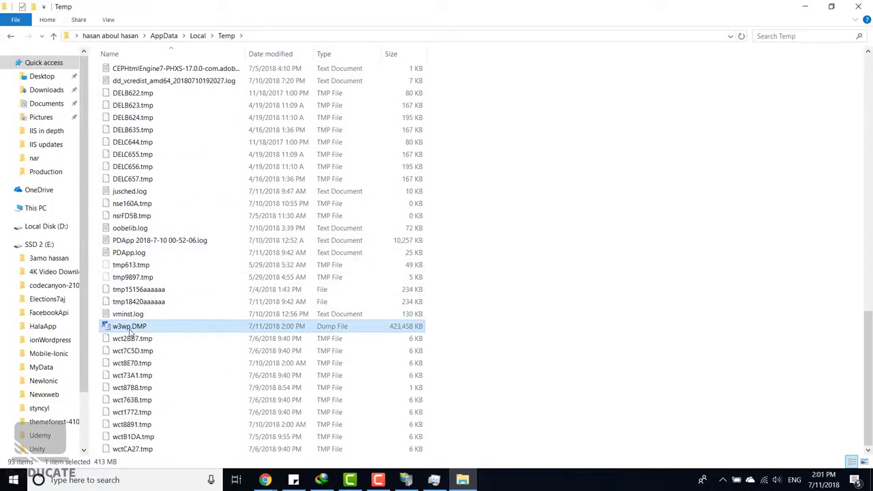
mouse_move(136, 331)
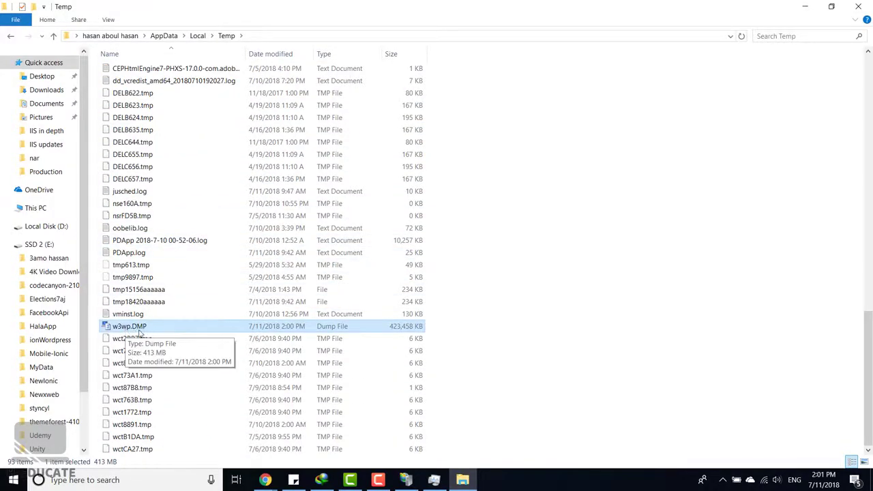
right_click(129, 326)
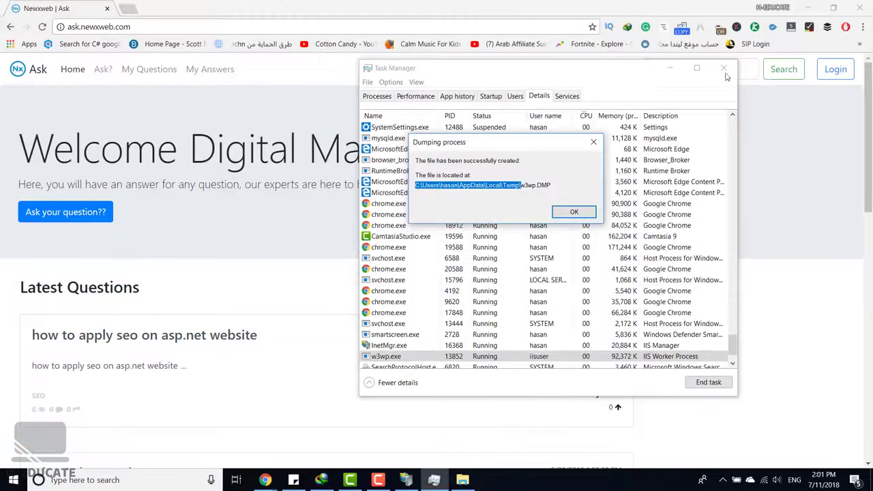
- Dismiss the dump-created confirmation and close Task Manager
click(574, 211)
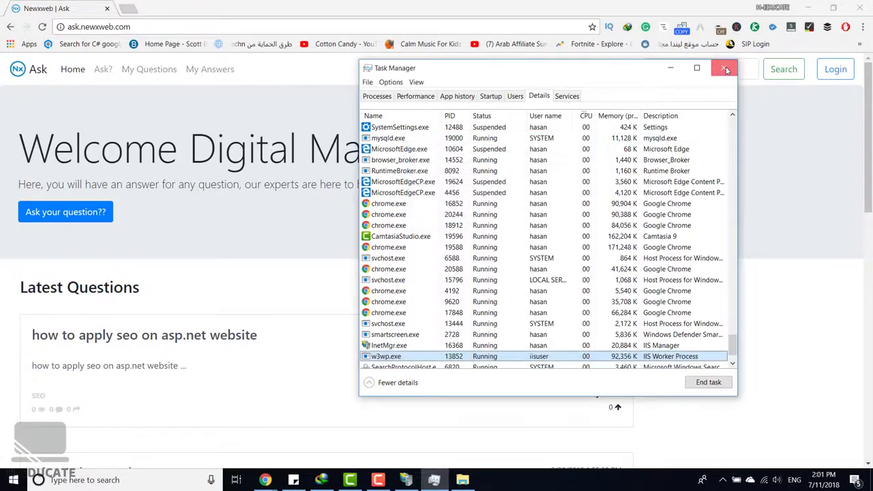
click(726, 69)
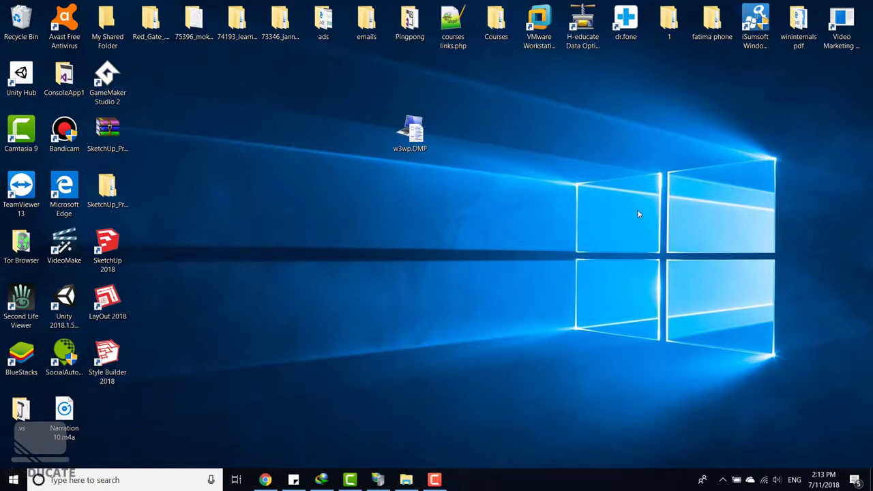
- Open a File Explorer window from the desktop icon
click(107, 24)
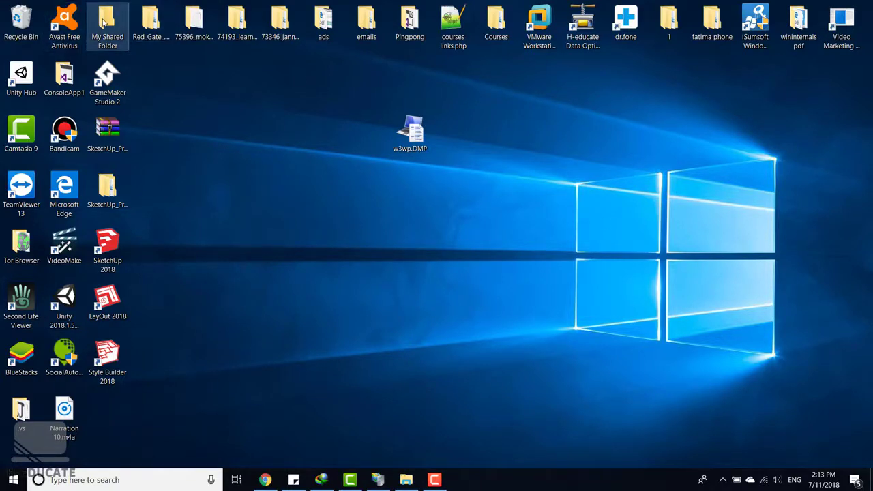
double_click(107, 20)
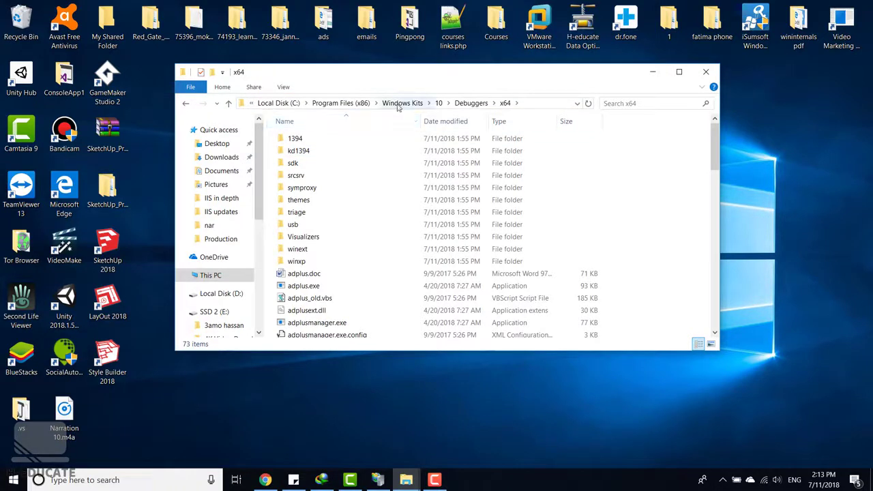
mouse_move(510, 102)
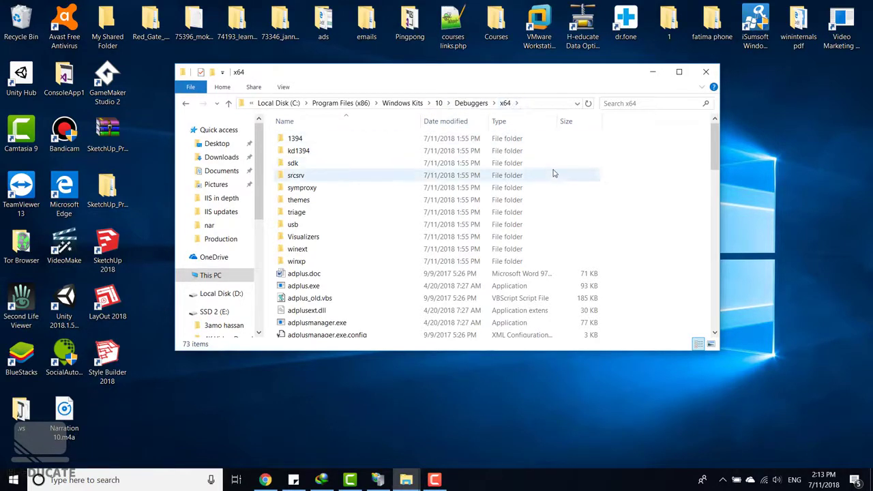
- Run windbg.exe from Debuggers x64 as administrator and reposition its window
scroll(down, 3)
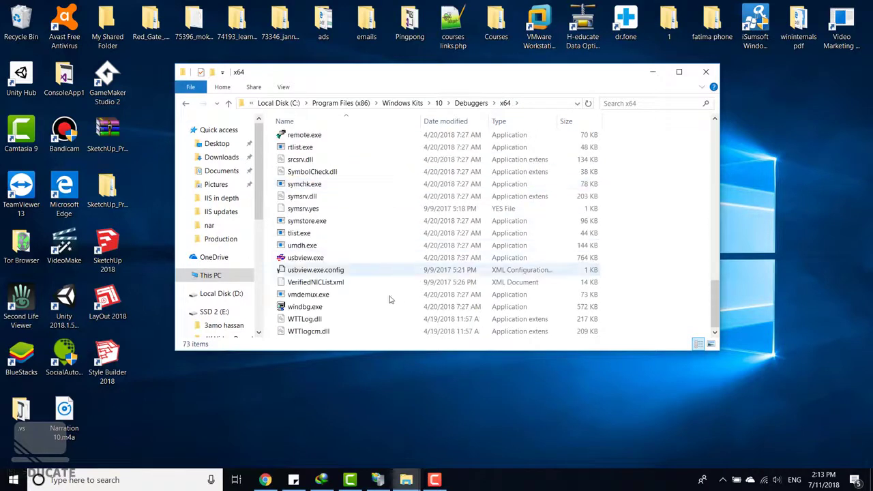
mouse_move(305, 307)
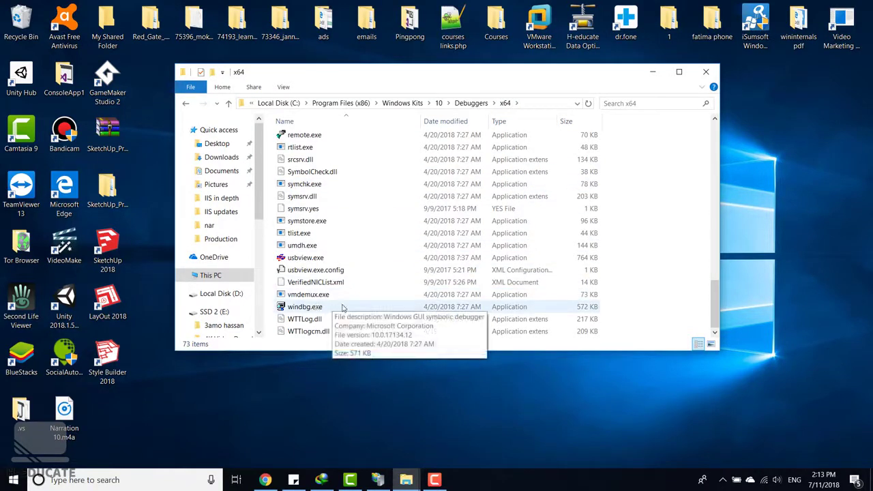
double_click(305, 307)
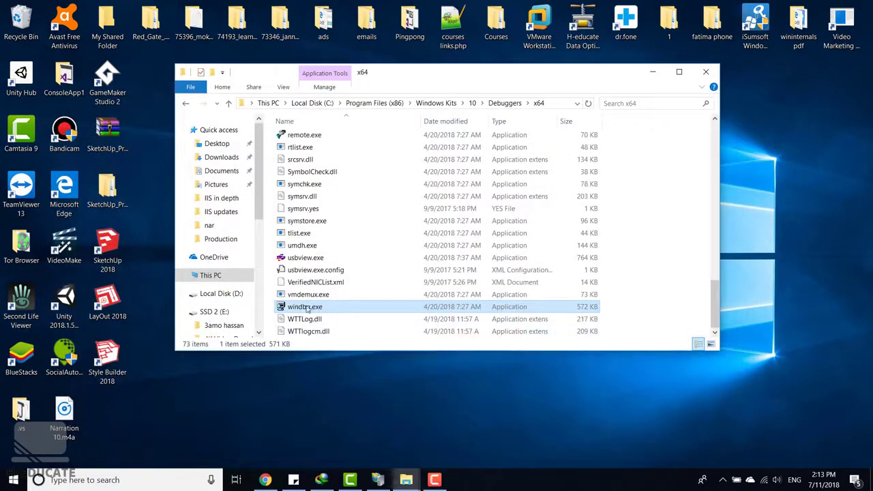
right_click(305, 306)
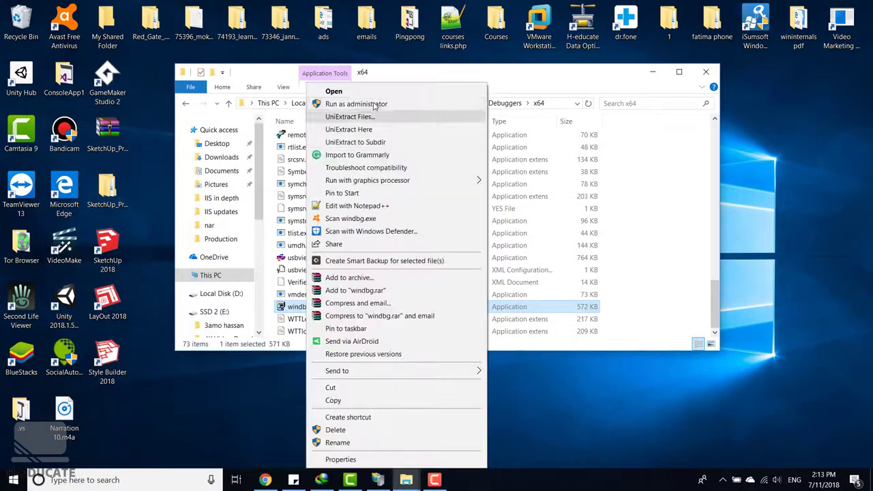
click(334, 91)
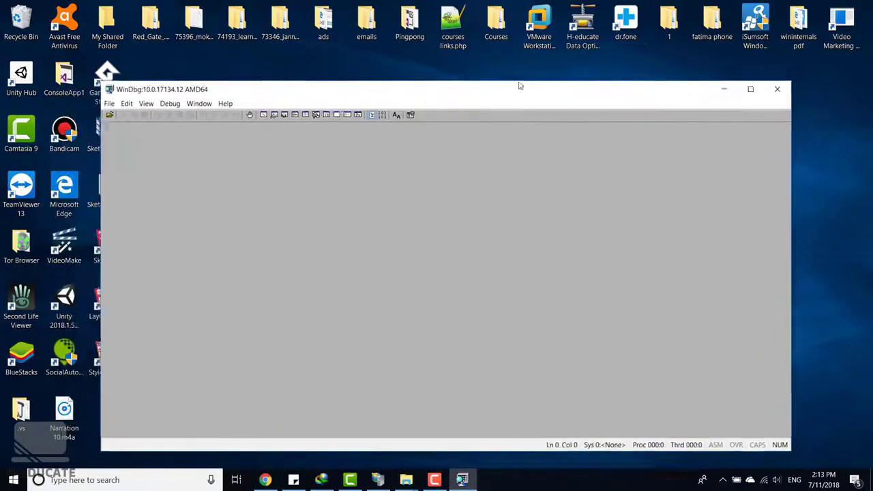
drag(521, 89, 546, 74)
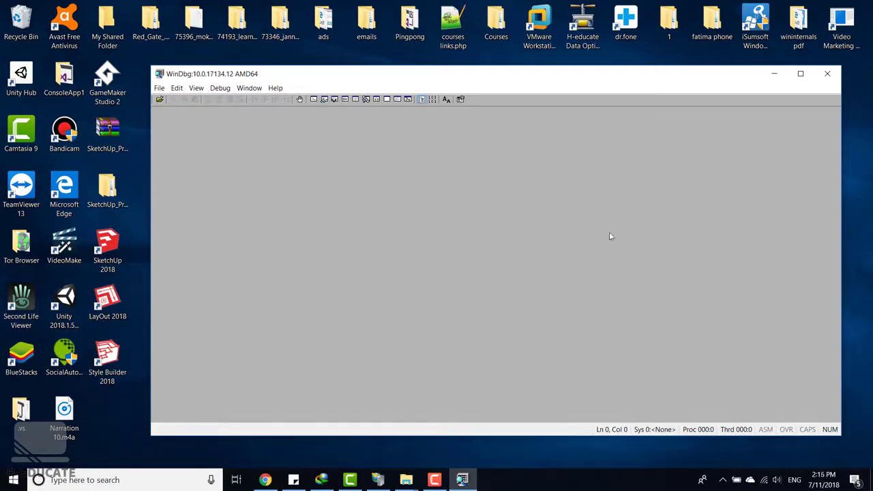
mouse_move(207, 198)
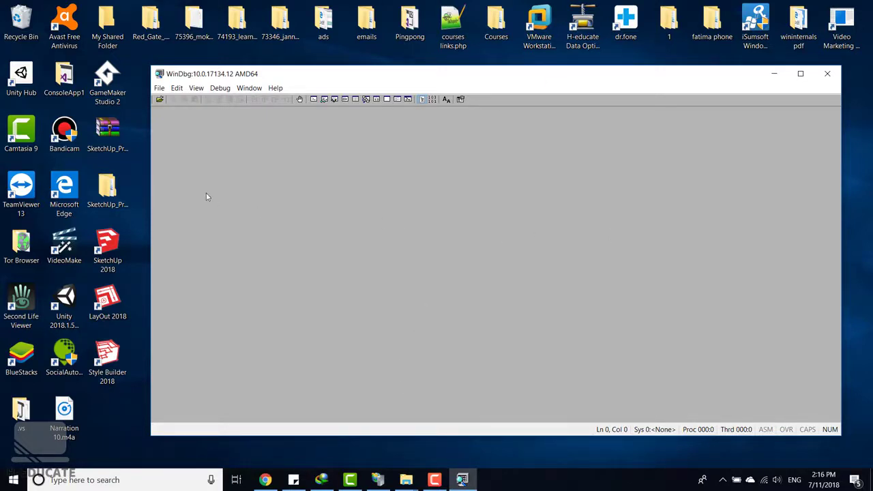
click(159, 87)
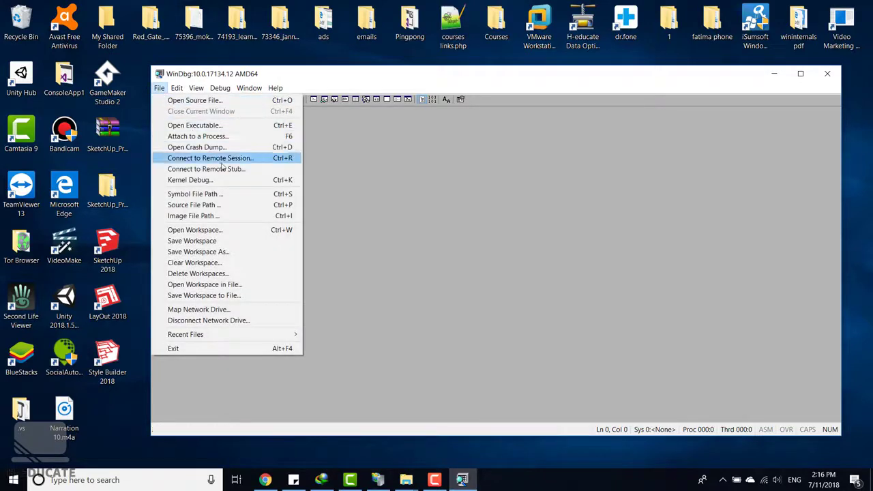
mouse_move(195, 194)
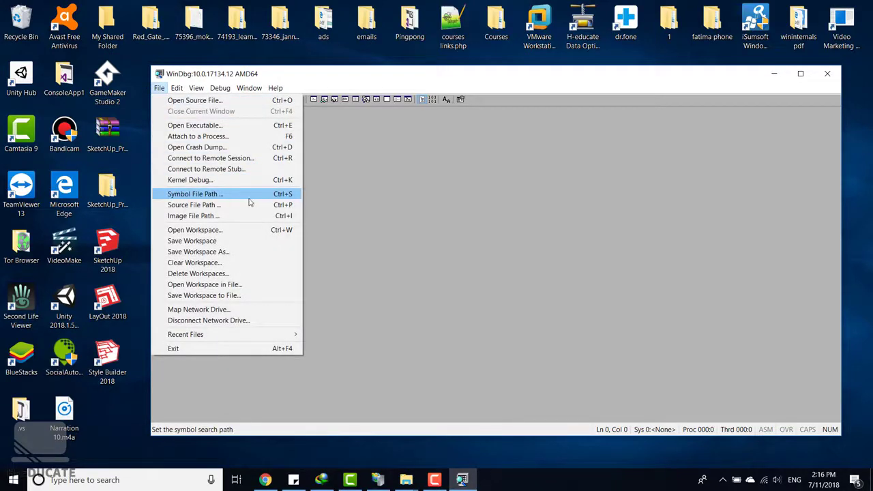
click(195, 194)
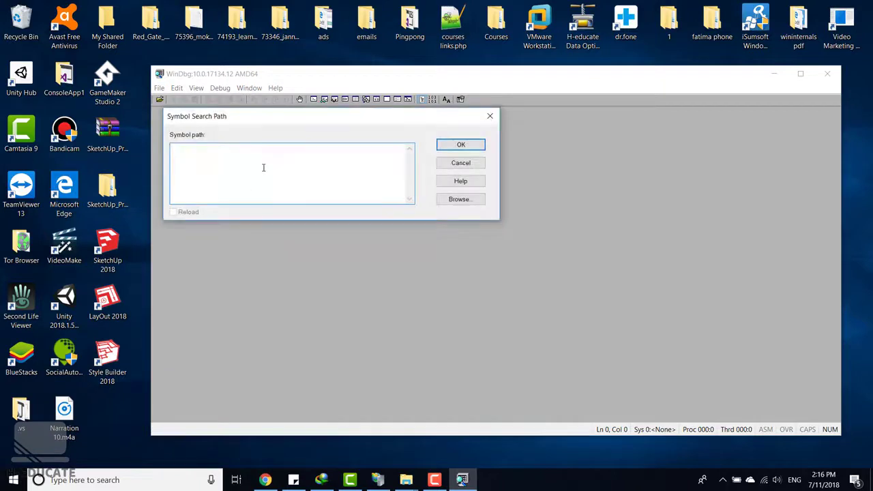
text(SRV*c:\symbols*http://msdl.microsoft.com/download/symbols)
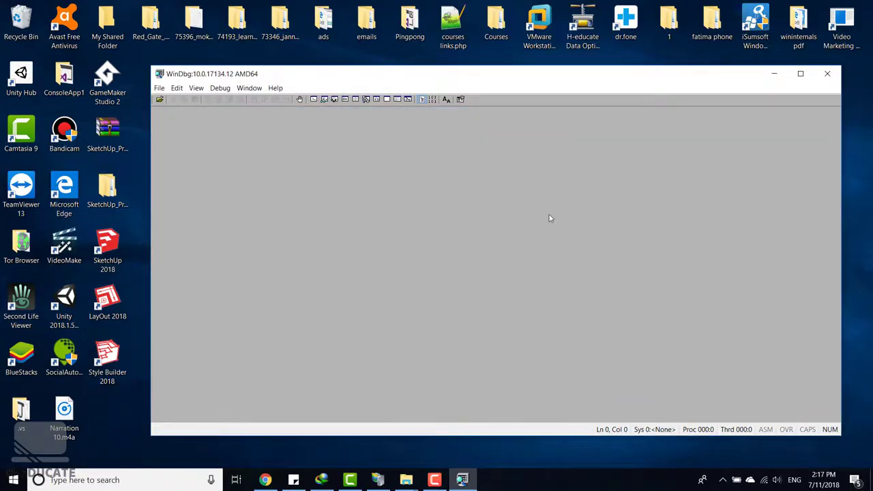
click(159, 87)
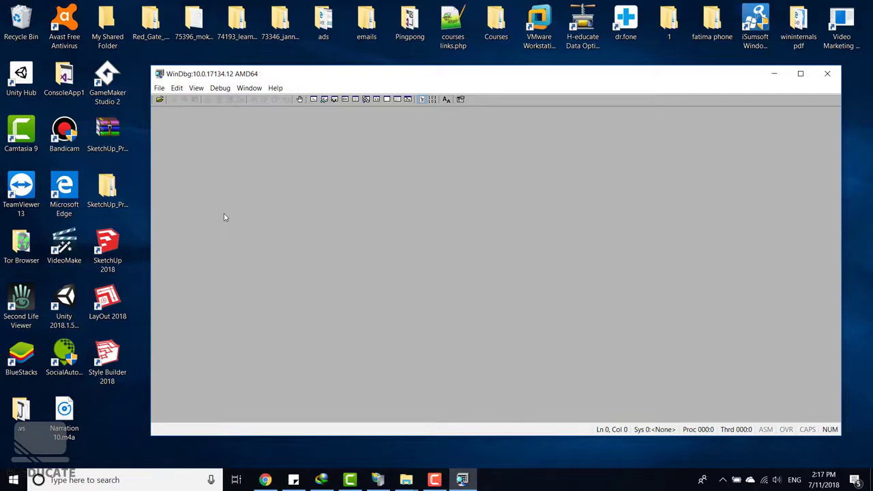
mouse_move(642, 228)
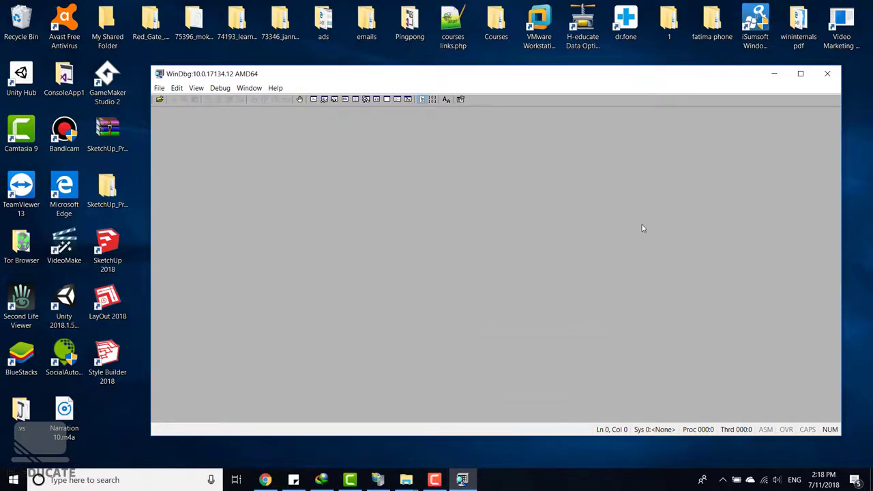
mouse_move(159, 88)
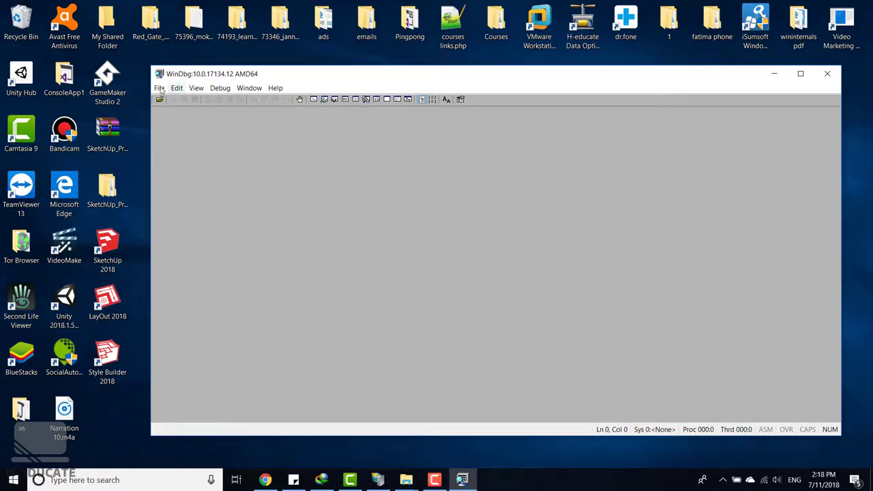
- Open the w3wp.DMP crash dump from the Desktop and maximize WinDbg
click(159, 88)
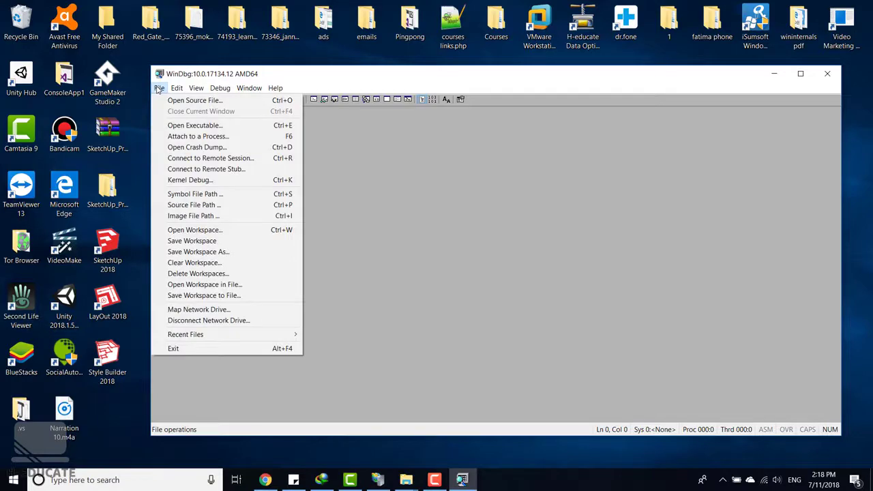
mouse_move(196, 147)
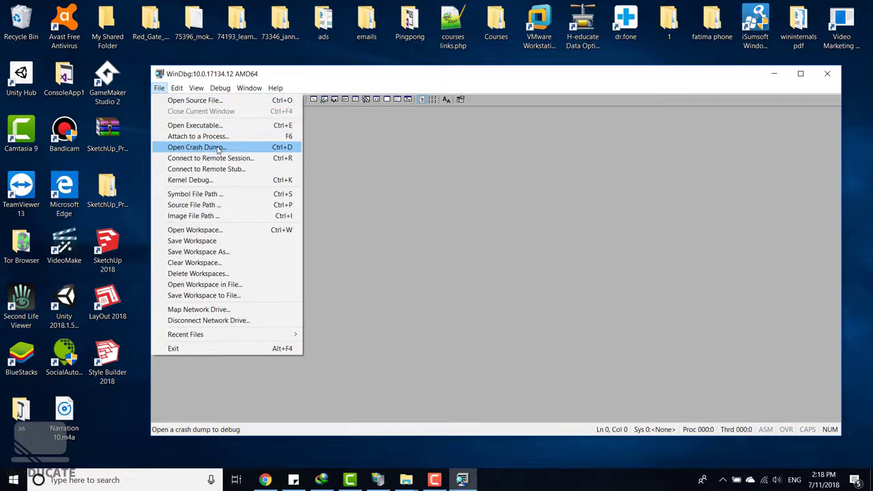
click(197, 146)
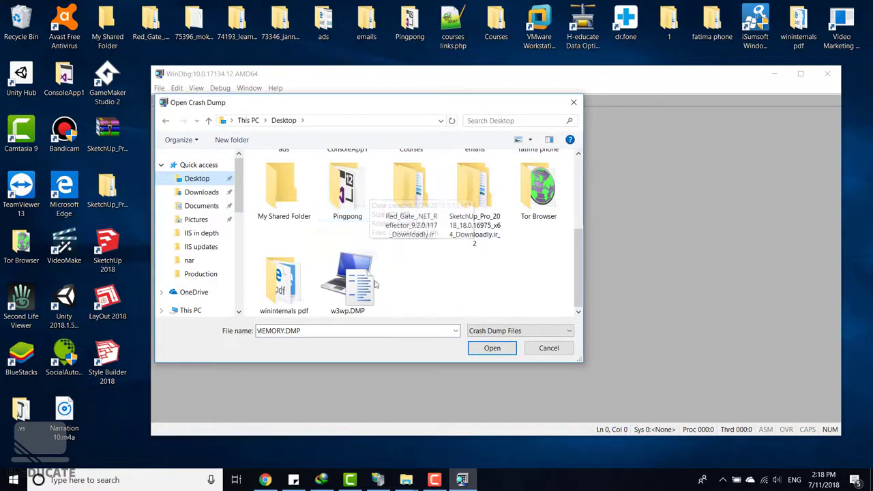
click(347, 280)
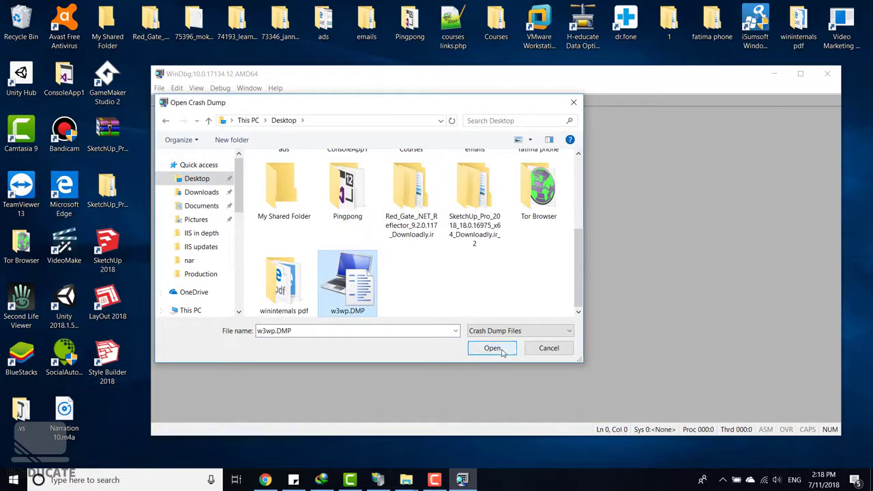
click(492, 348)
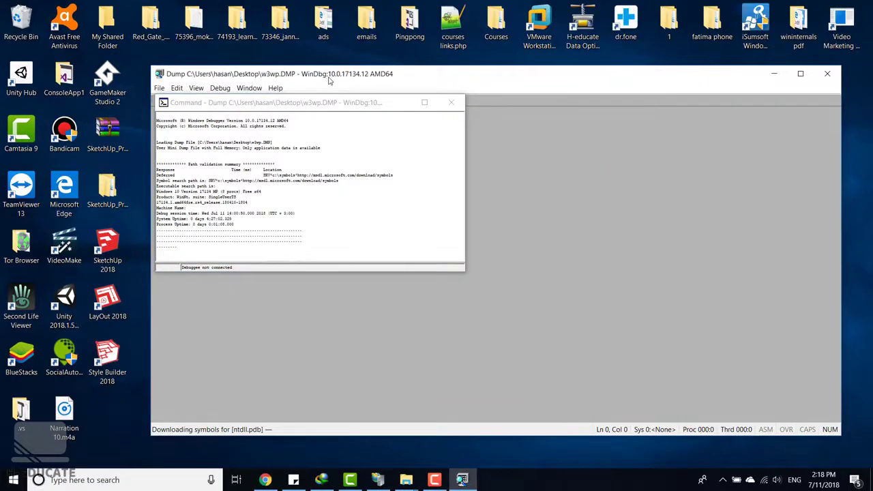
click(800, 74)
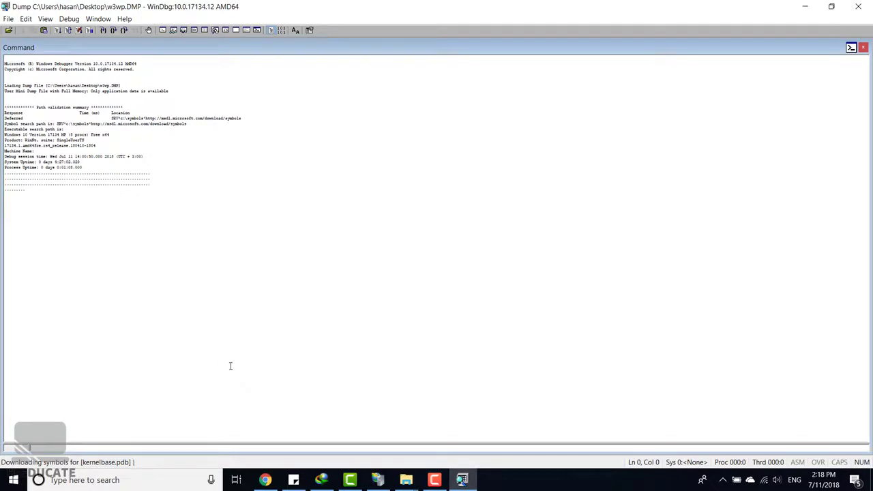
mouse_move(369, 372)
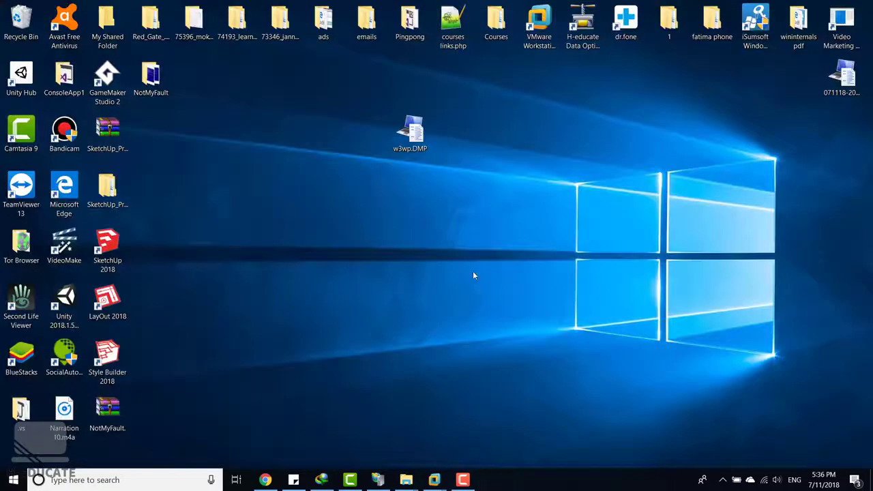
mouse_move(634, 269)
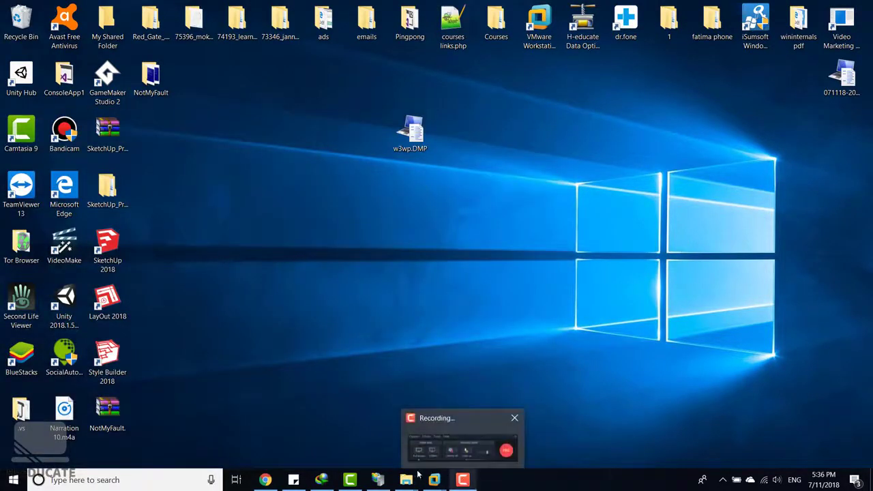
- Relaunch windbg.exe from the Debuggers x64 folder and maximize it
click(406, 480)
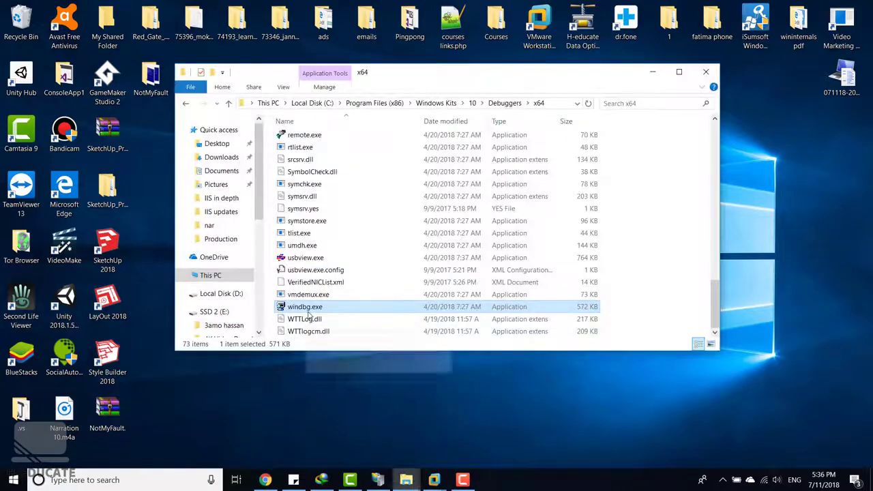
right_click(305, 307)
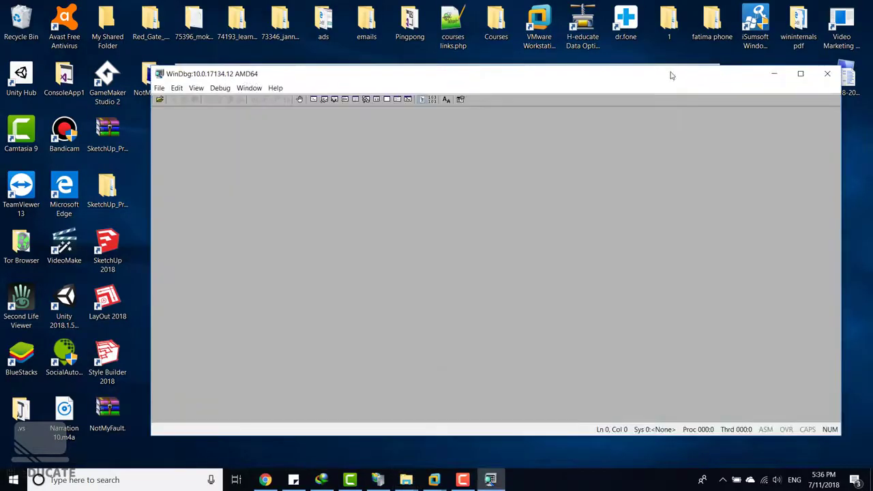
drag(672, 75, 573, 78)
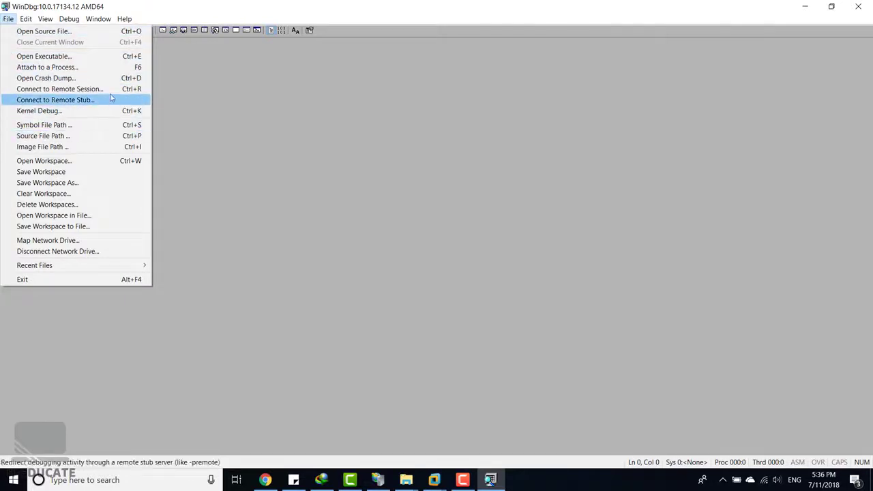
click(46, 78)
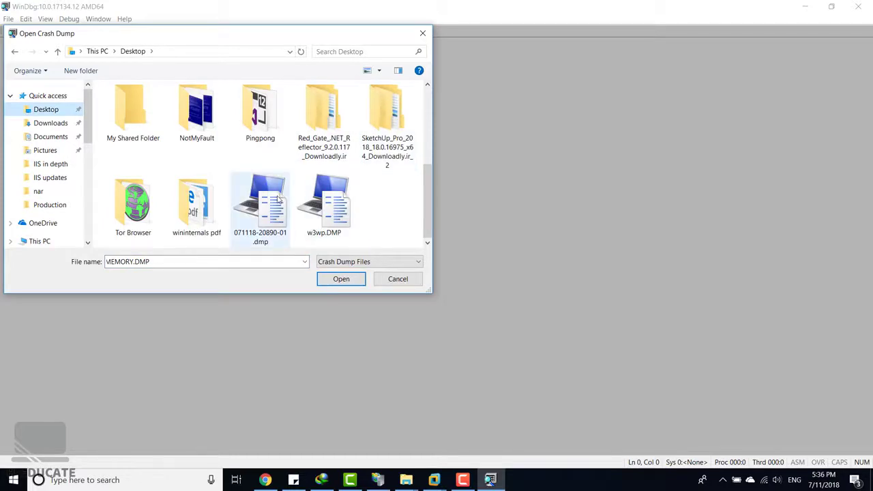
click(341, 278)
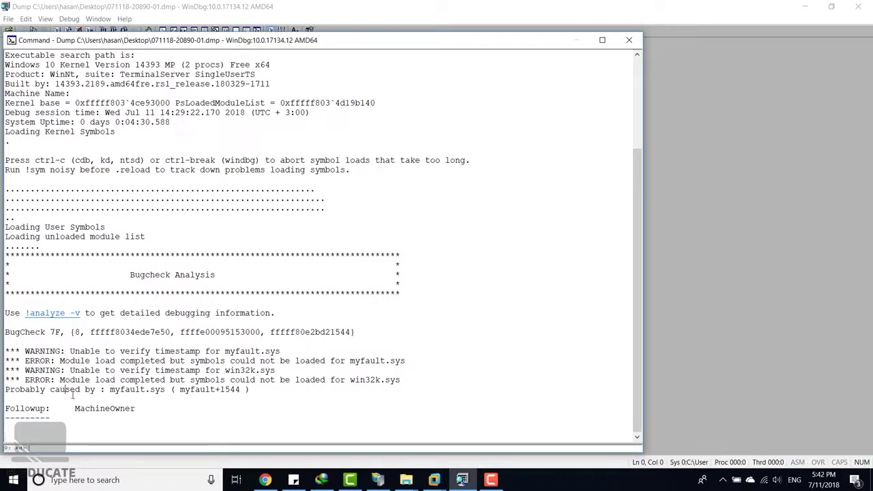
double_click(27, 390)
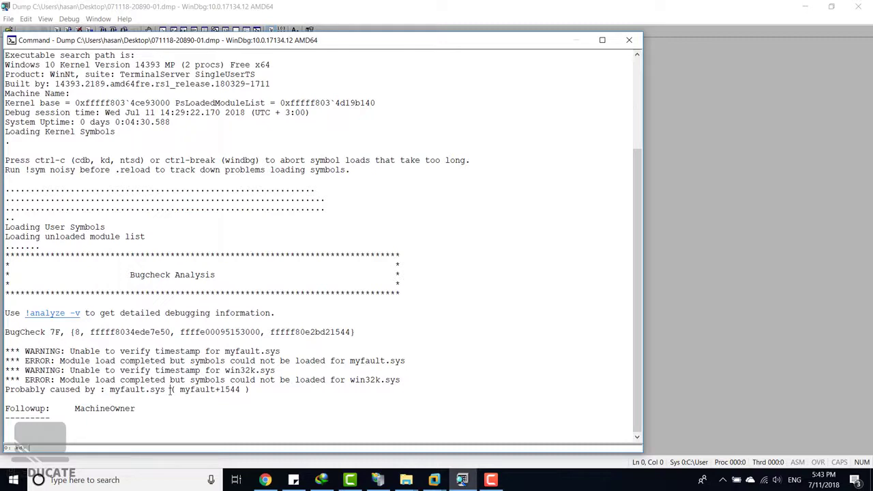
double_click(136, 390)
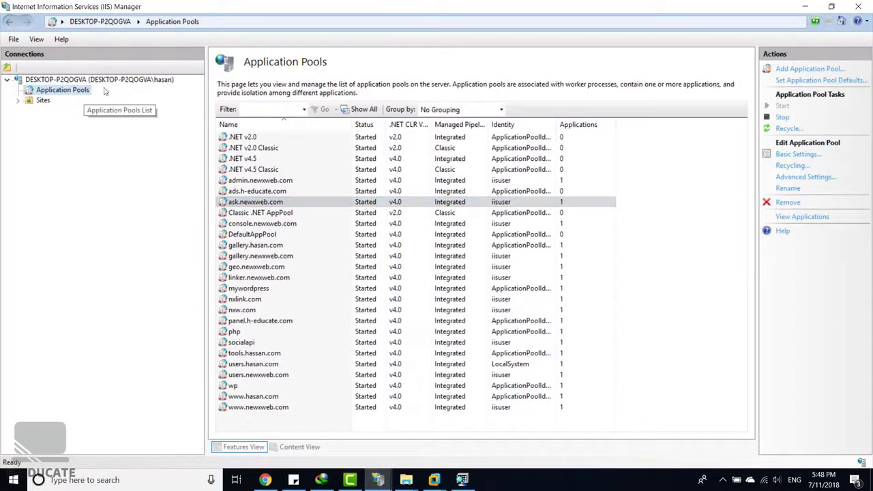
- Set Process Orphaning Enabled to True in ask.newxweb.com Advanced Settings, then edit Executable
right_click(255, 201)
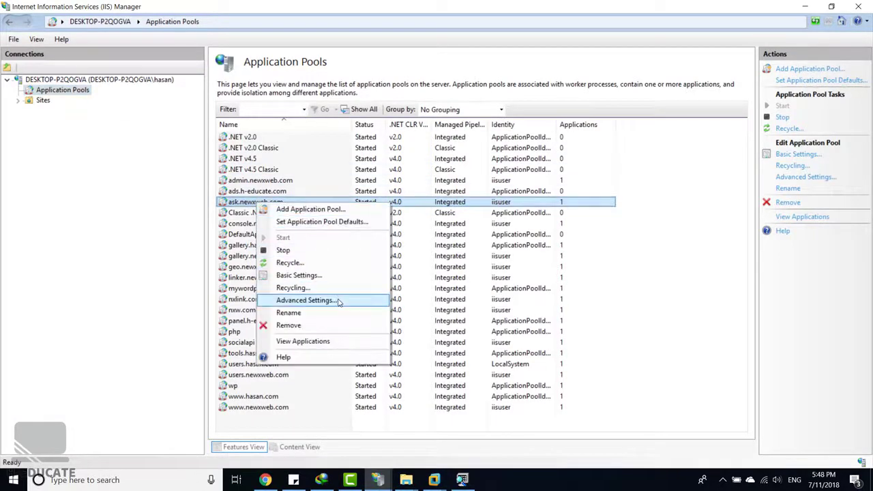
click(305, 300)
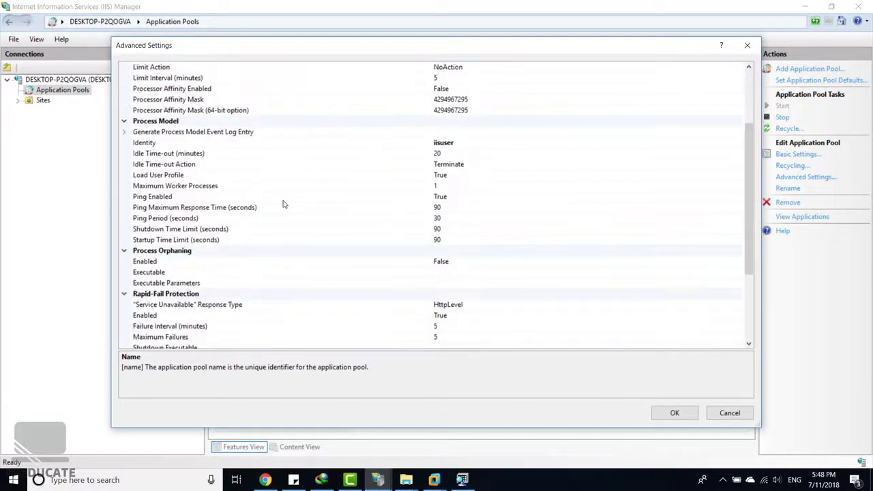
scroll(down, 3)
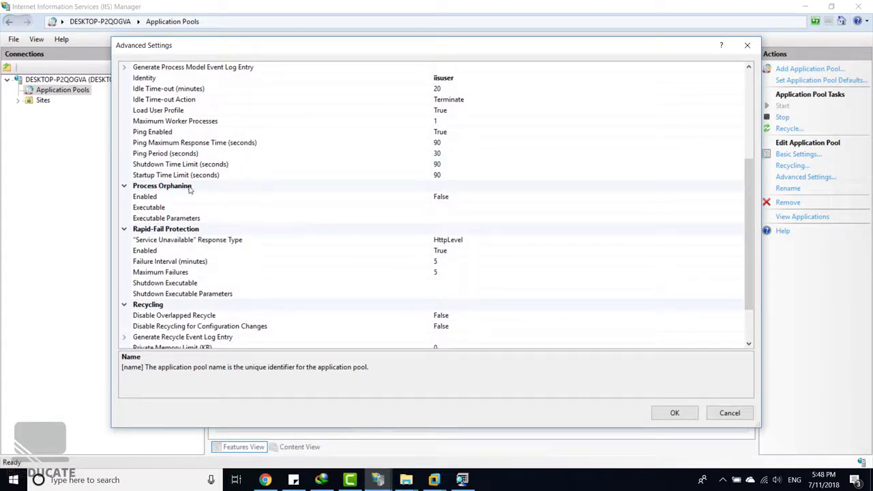
click(145, 197)
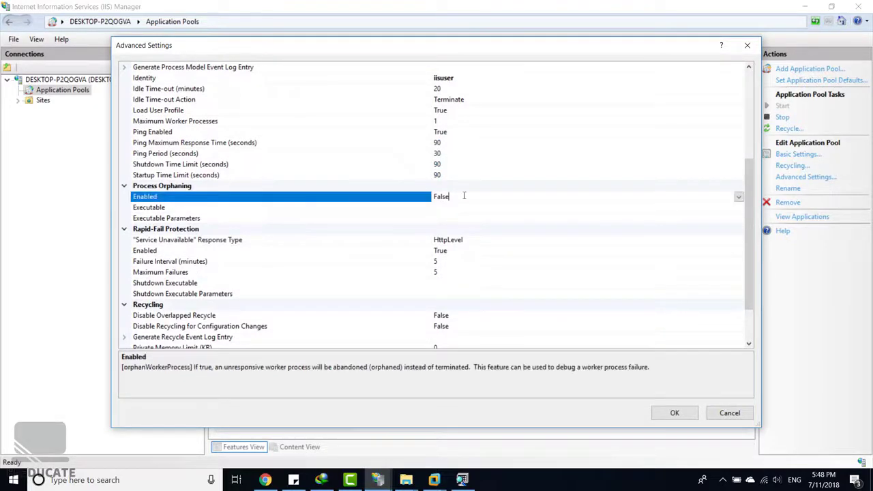
click(739, 196)
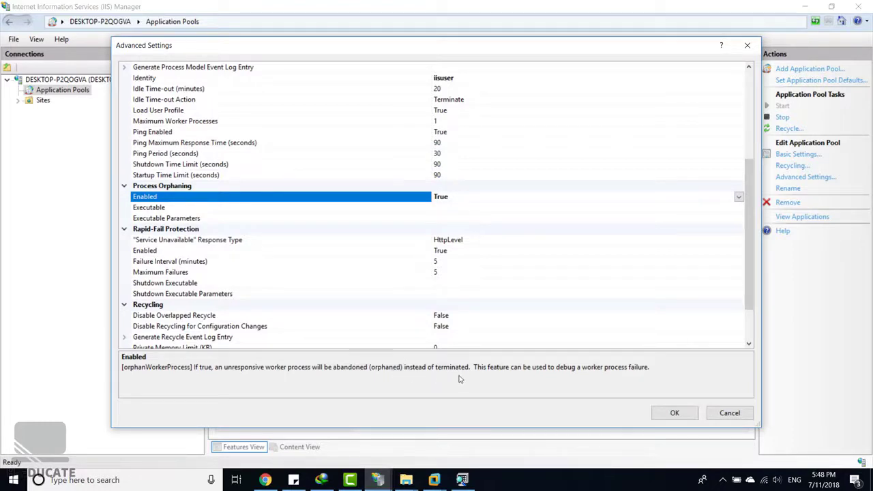
mouse_move(497, 378)
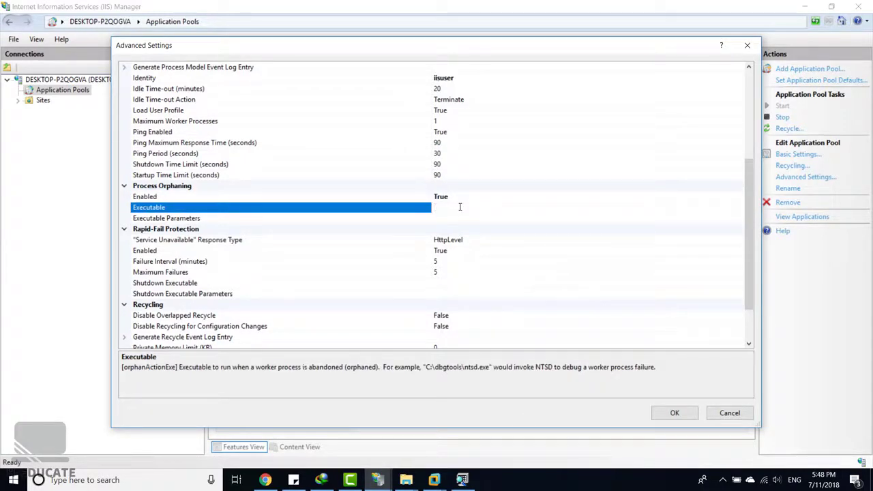
click(273, 208)
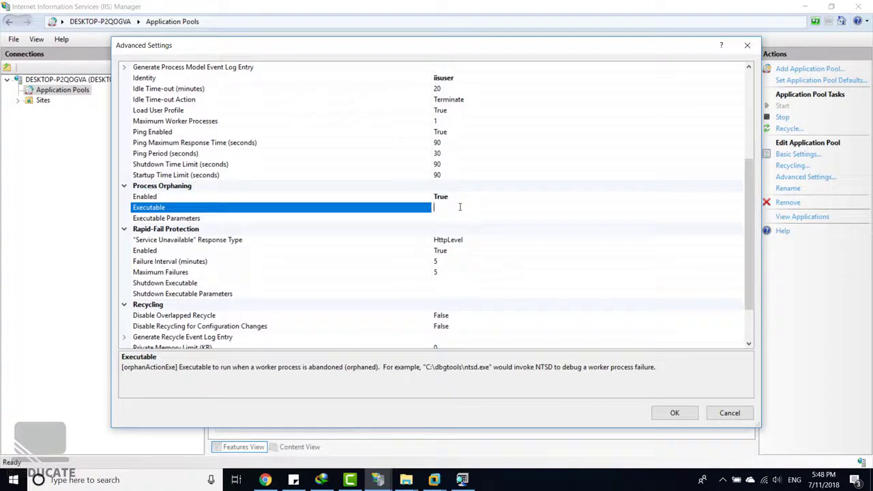